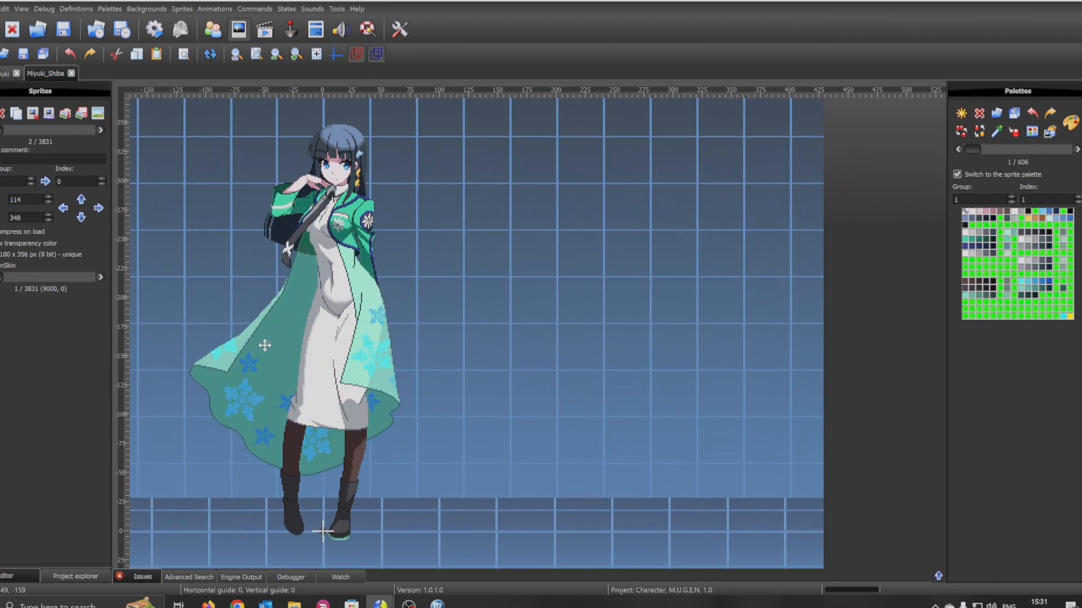
- Bring up SHIBA Miyuki's definition file with localcoord 1280,720
click(46, 74)
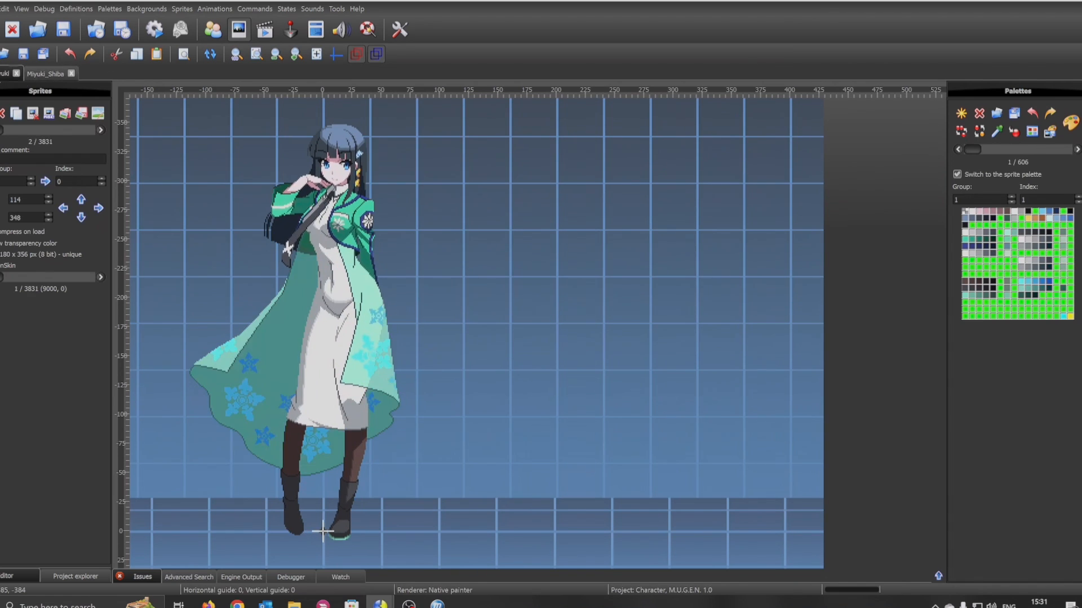
click(46, 73)
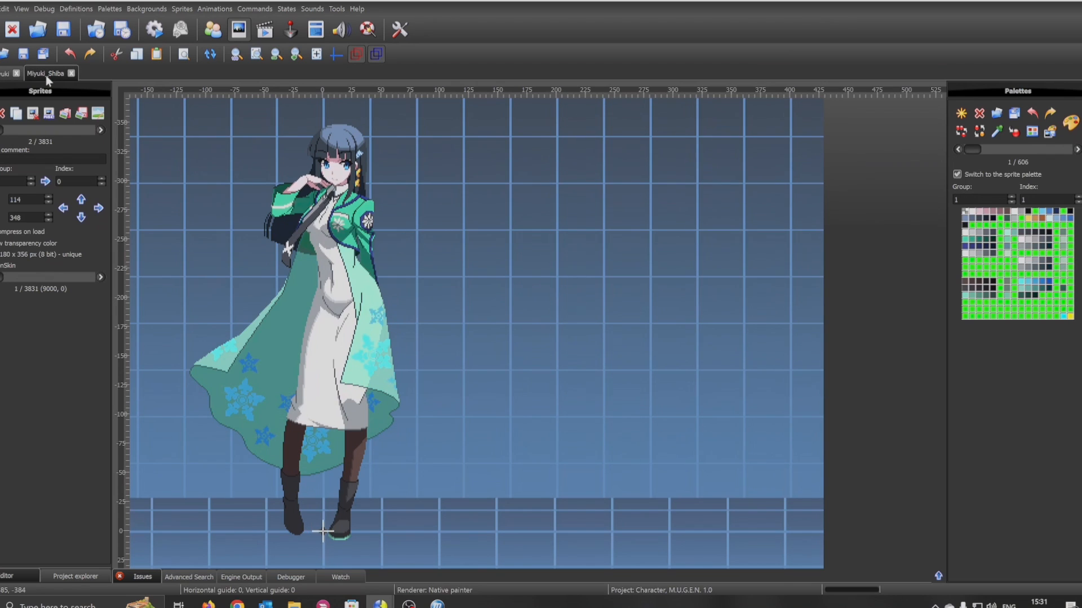
mouse_move(47, 81)
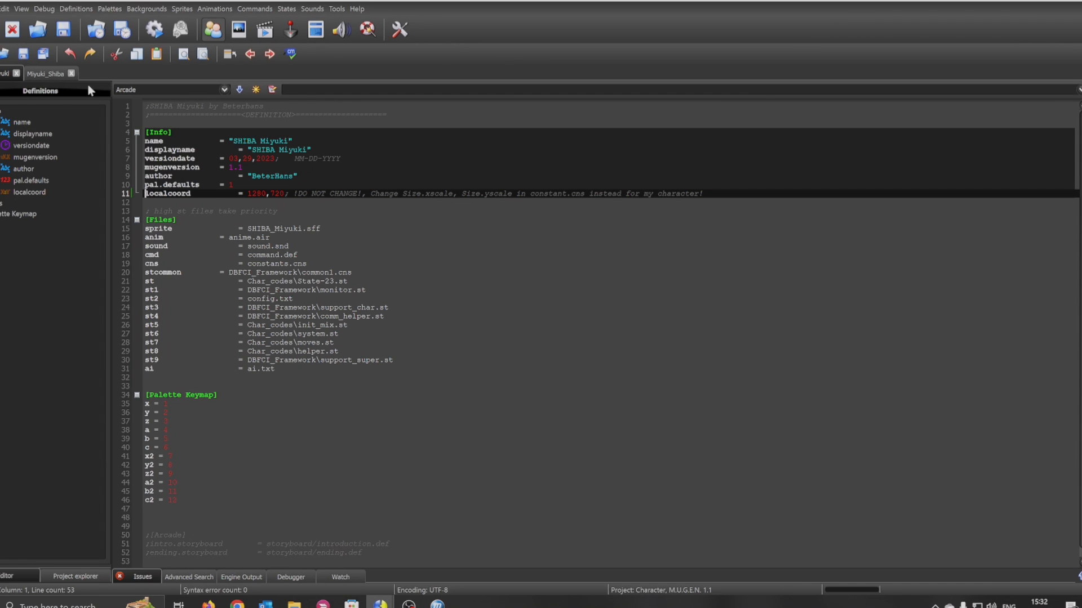
- Switch to the Miyuki_Shiba character project
click(46, 74)
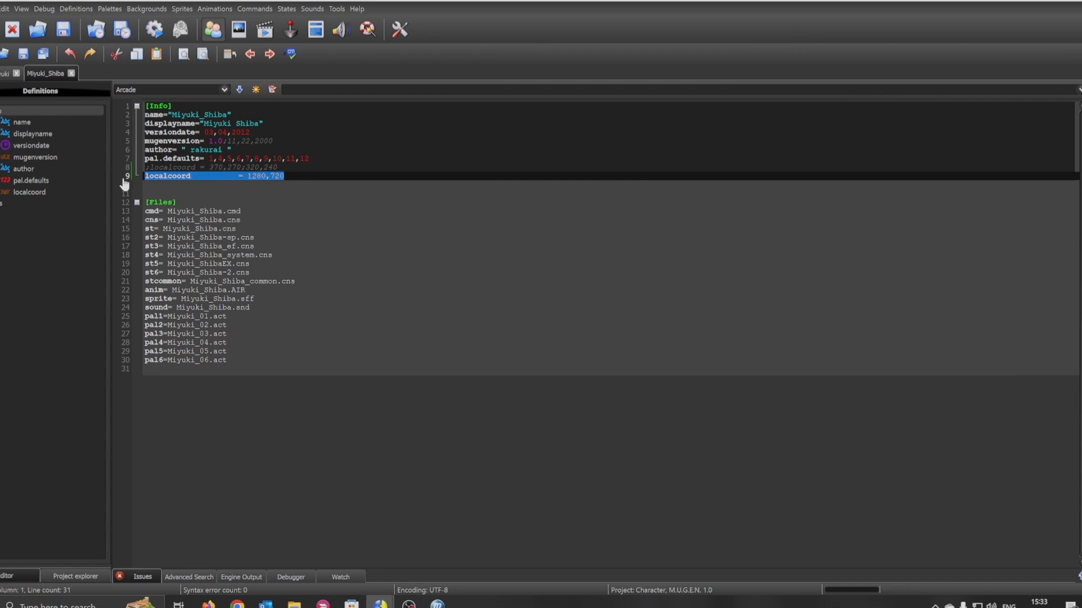
- Delete a selection, then open and scroll through the main Miyuki_Shiba.cns states file
key(Delete)
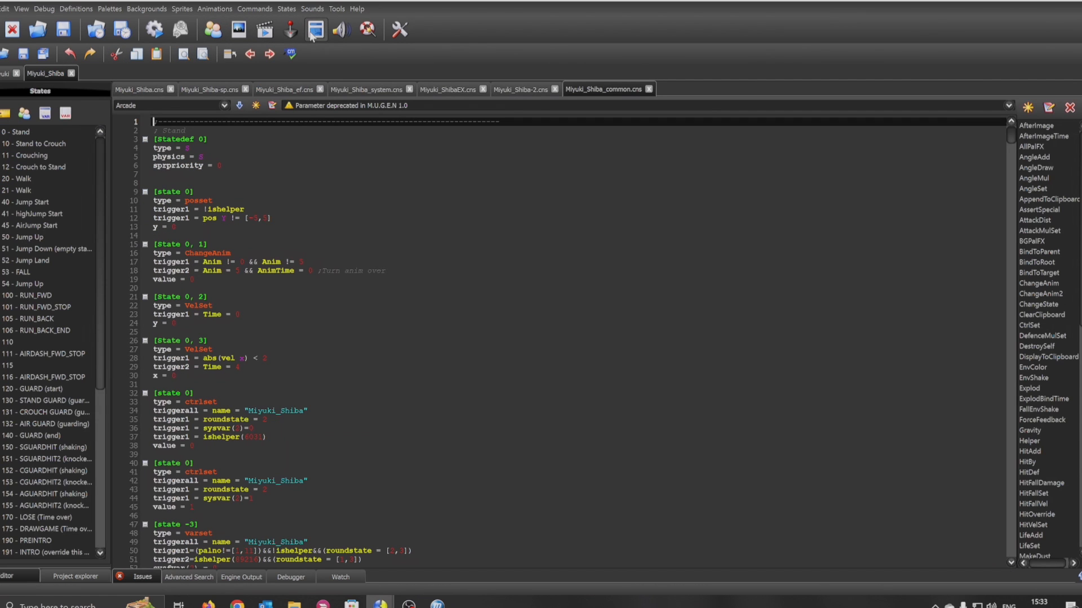
click(140, 89)
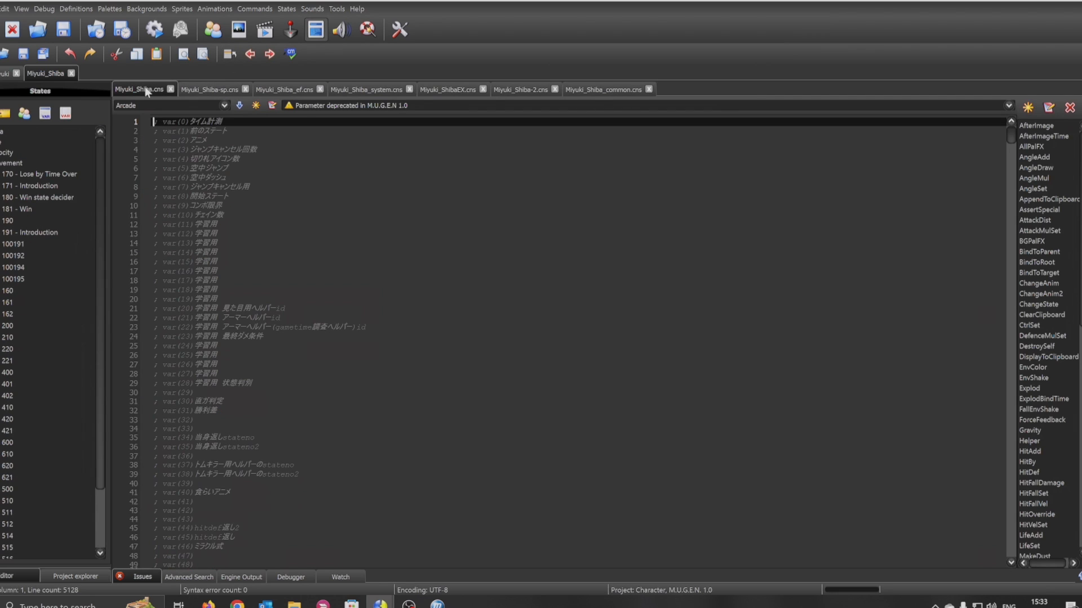
scroll(down, 3)
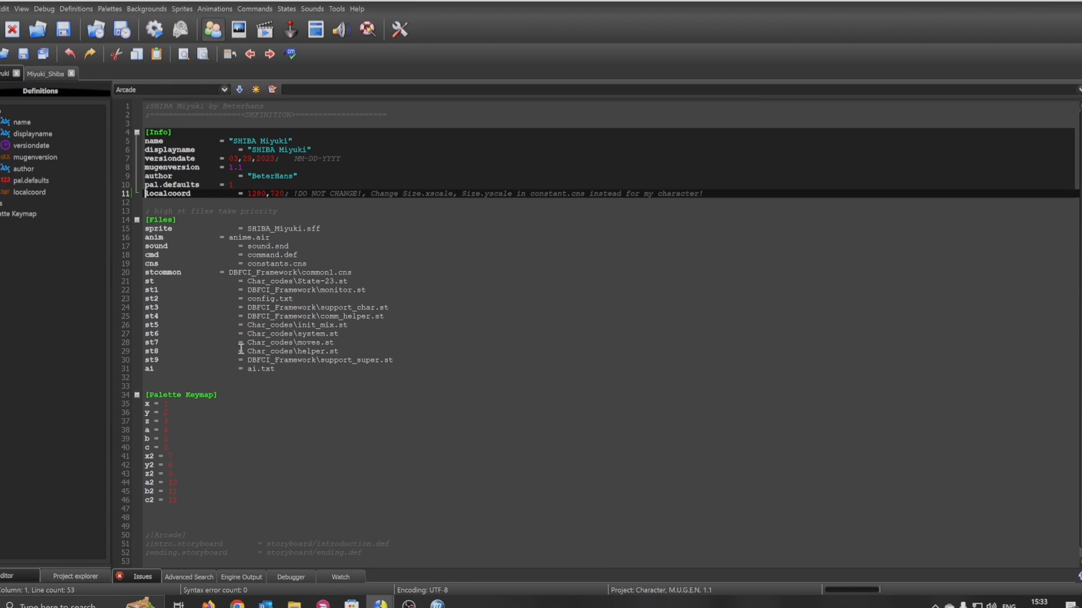
mouse_move(237, 30)
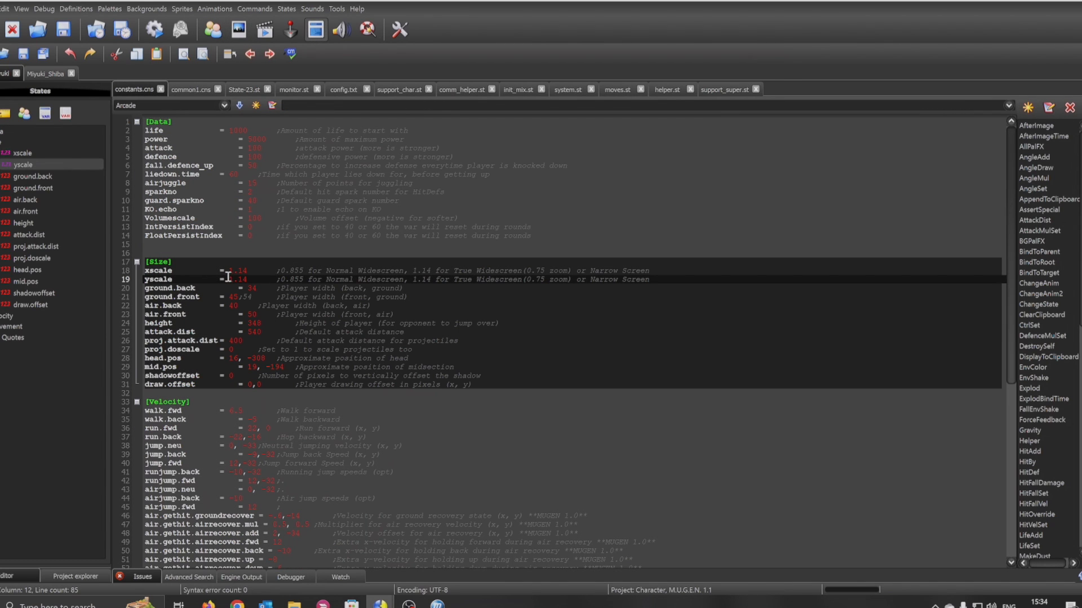
- Start editing the 1.14 xscale value, typing 1
click(234, 270)
text(;)
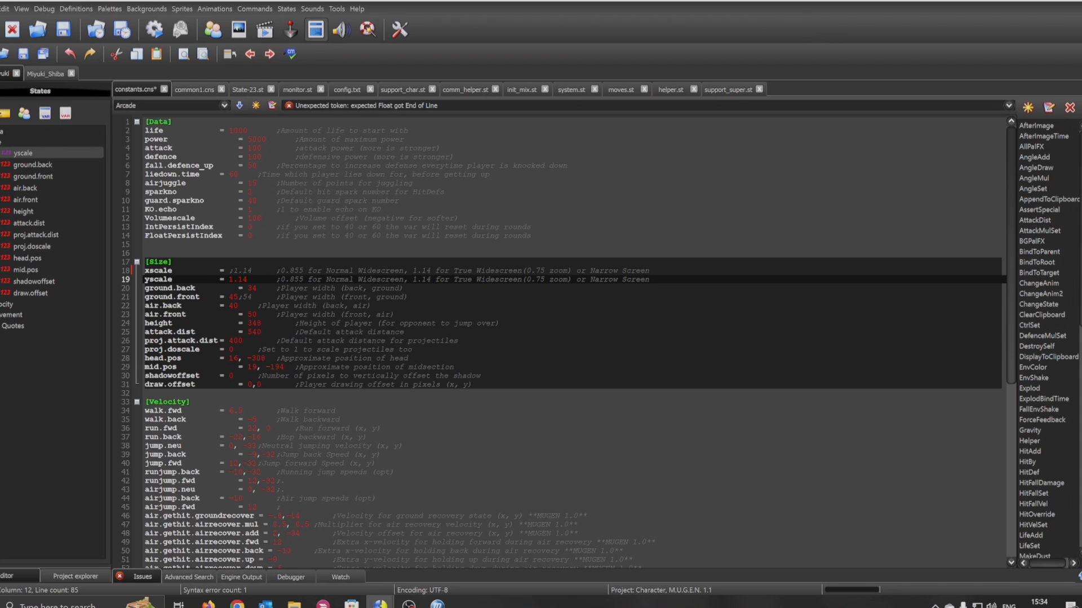
text(1)
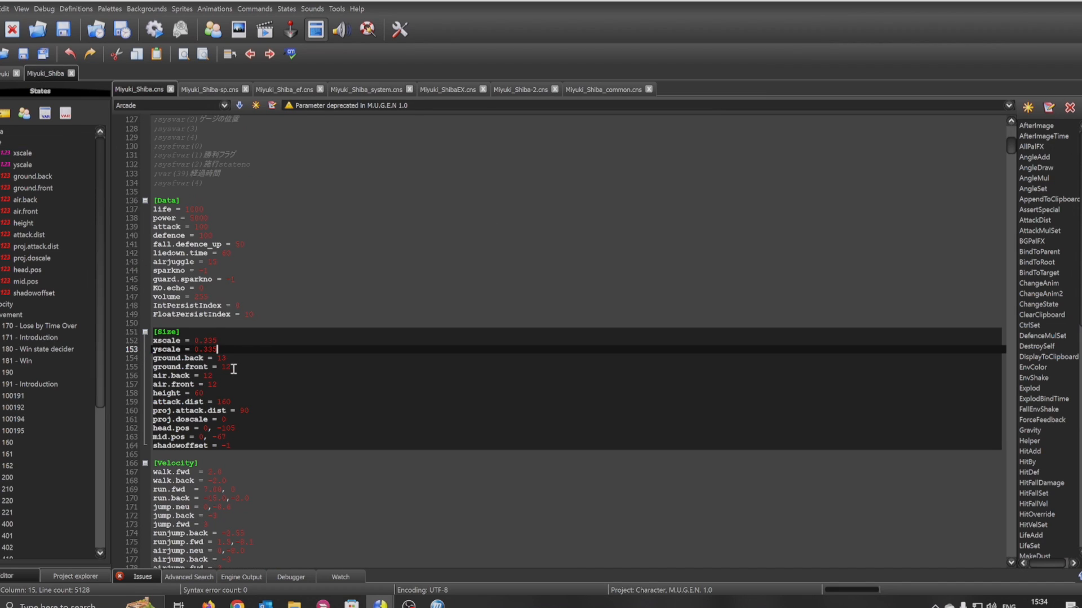
- Return to Miyuki_Shiba's definition file showing localcoord 1280,720
click(200, 340)
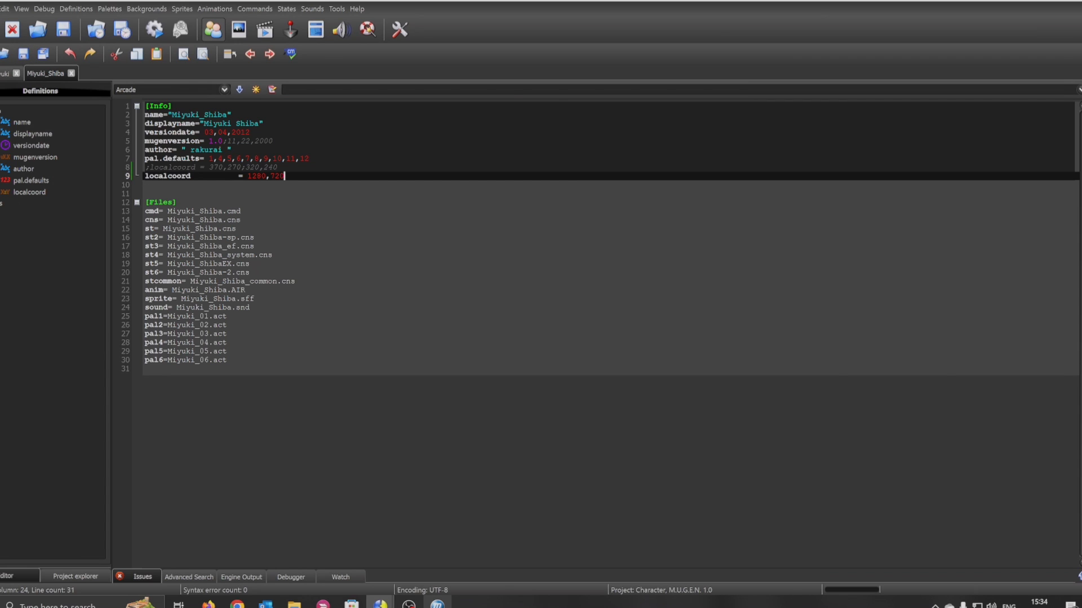
- Select the localcoord = 1280,720 line on line 9 for removal
click(264, 29)
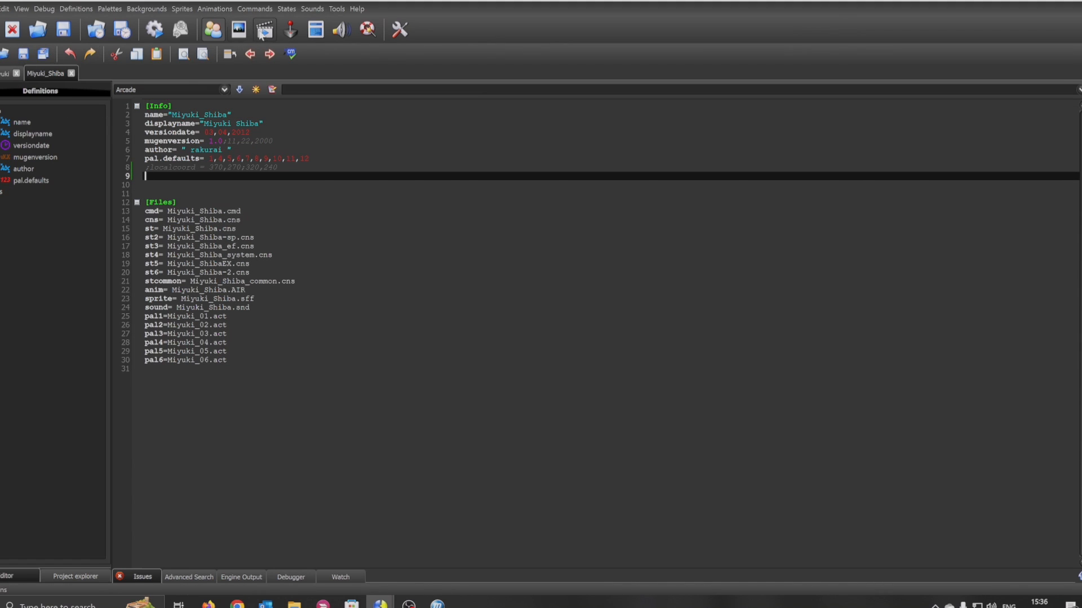
- Open Miyuki_Shiba.cns and begin editing the 0.335 yscale under [Size]
click(264, 30)
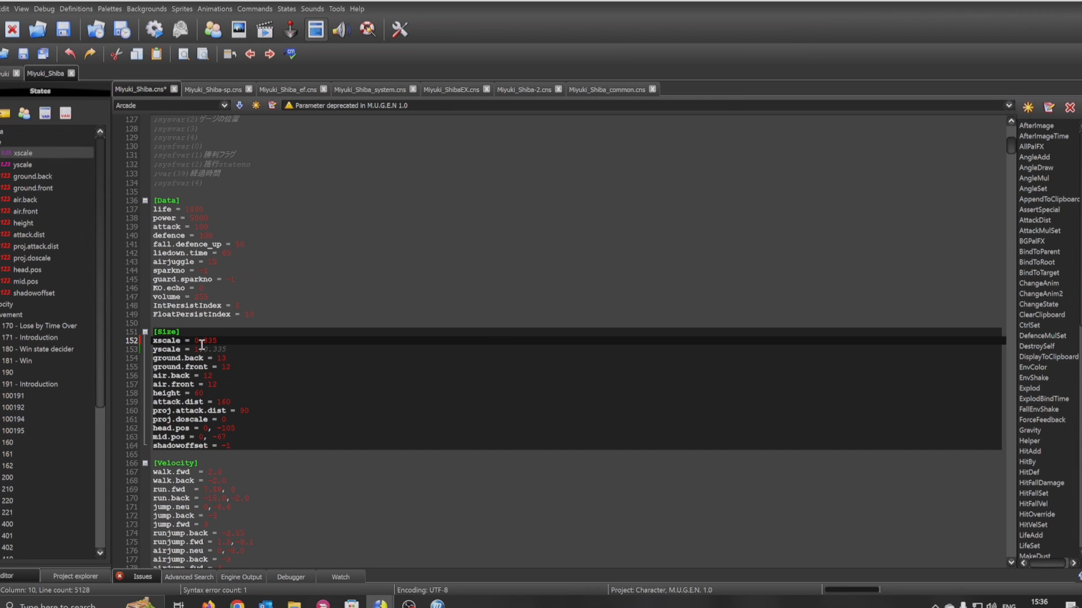
click(200, 349)
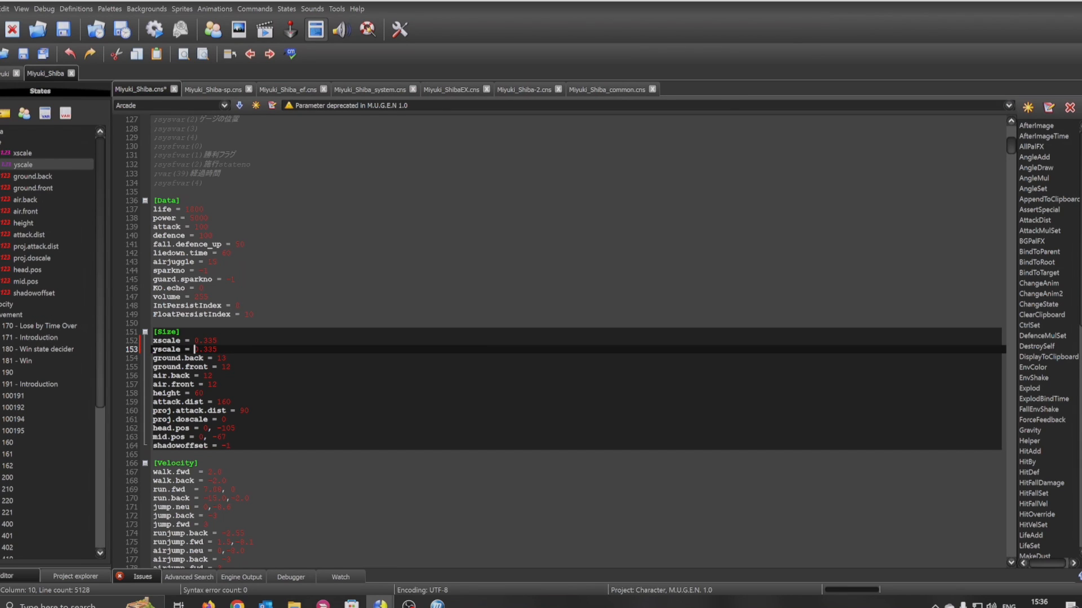